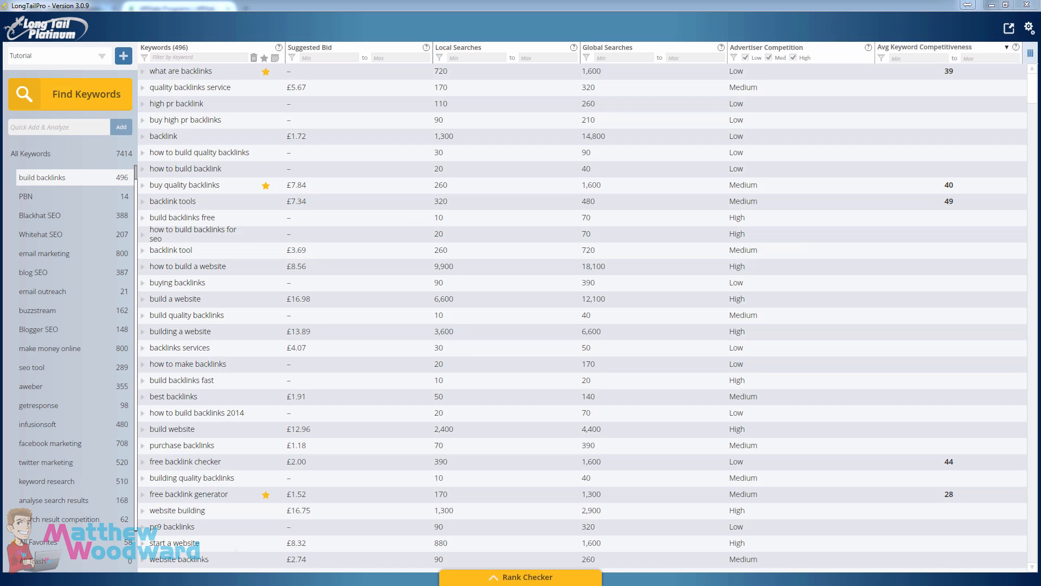
pyautogui.moveTo(401, 109)
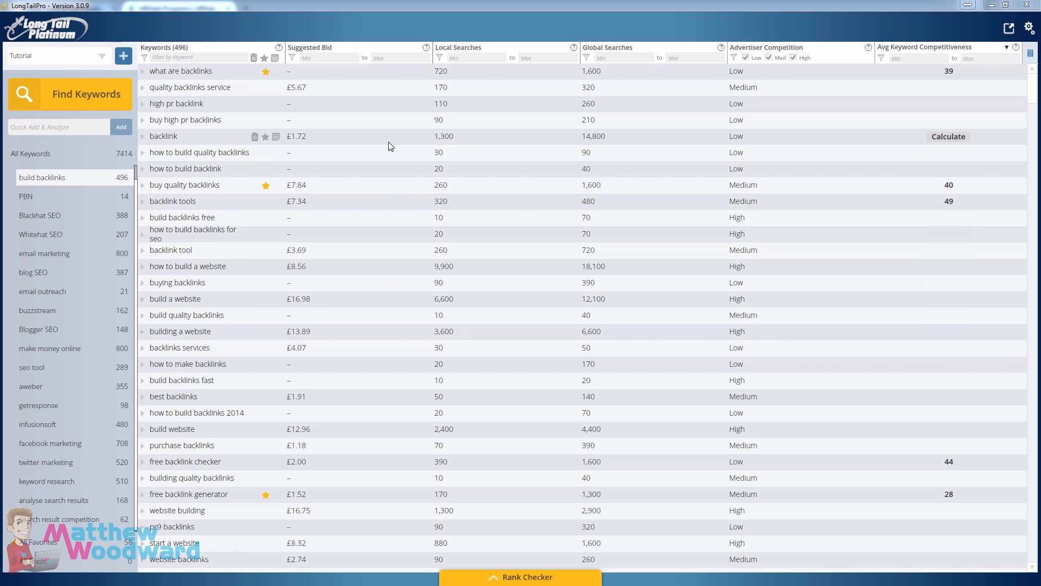
pyautogui.moveTo(312, 131)
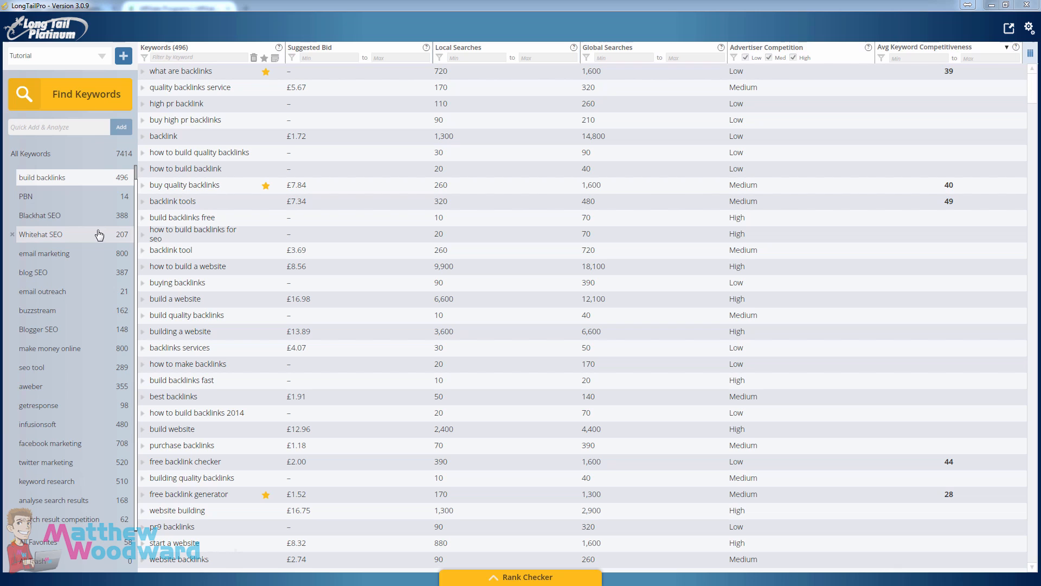
pyautogui.moveTo(96, 310)
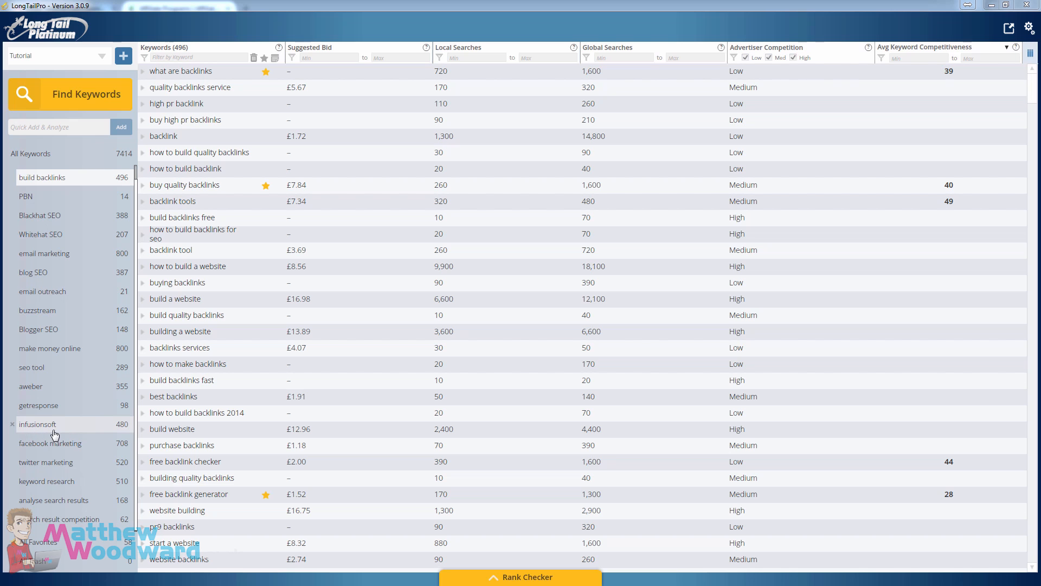
# Step: Select the infusionsoft keyword list in the sidebar to expand 'infusion soft' top 10 results
pyautogui.click(37, 424)
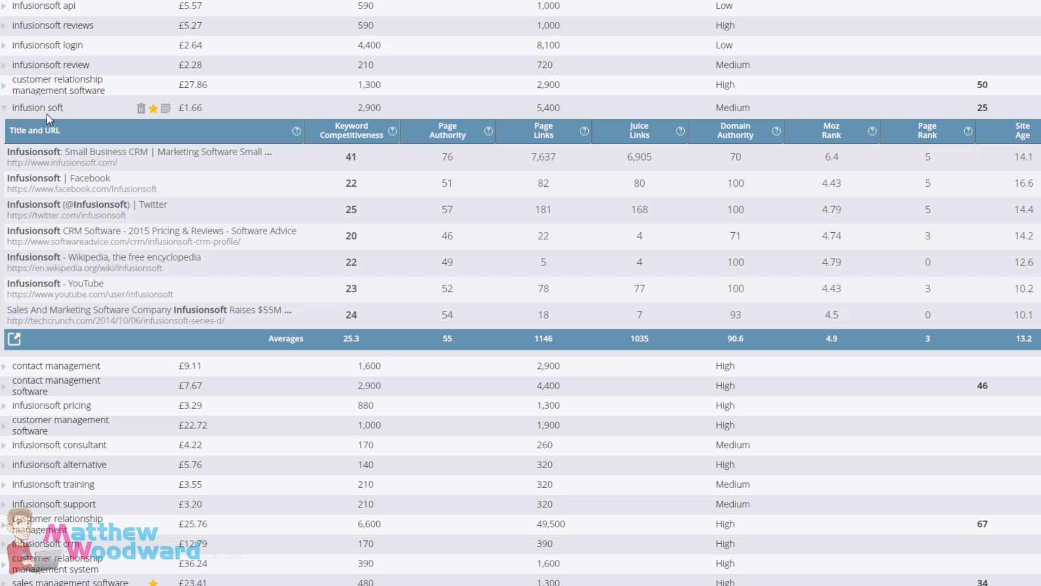
pyautogui.moveTo(609, 147)
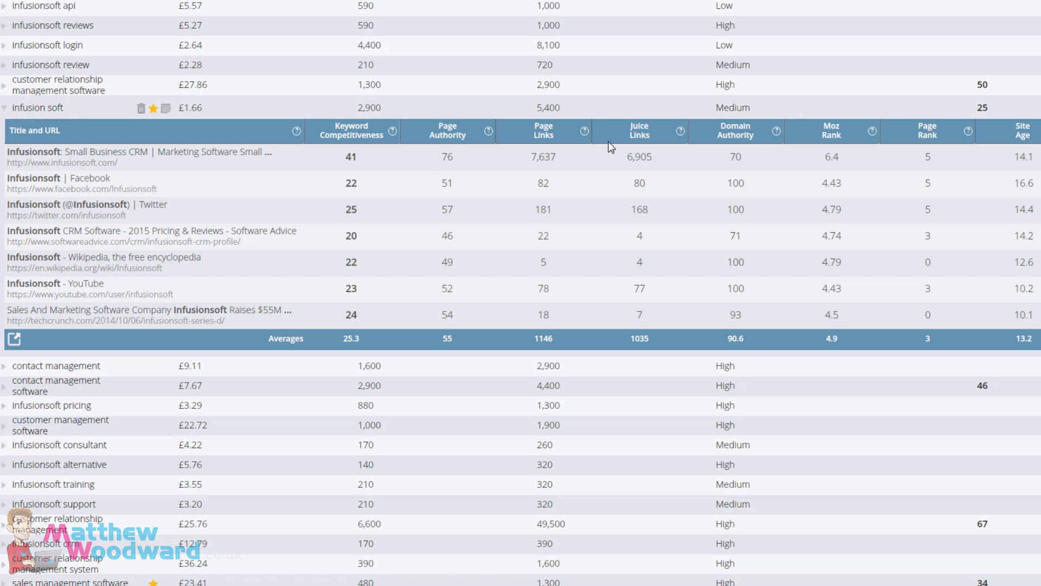
pyautogui.moveTo(587, 112)
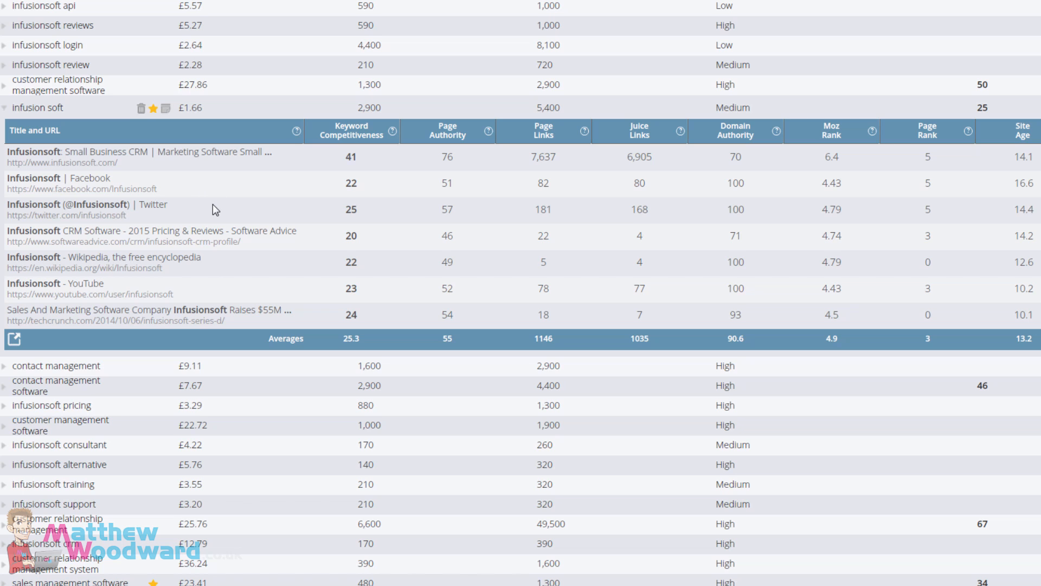
pyautogui.moveTo(203, 289)
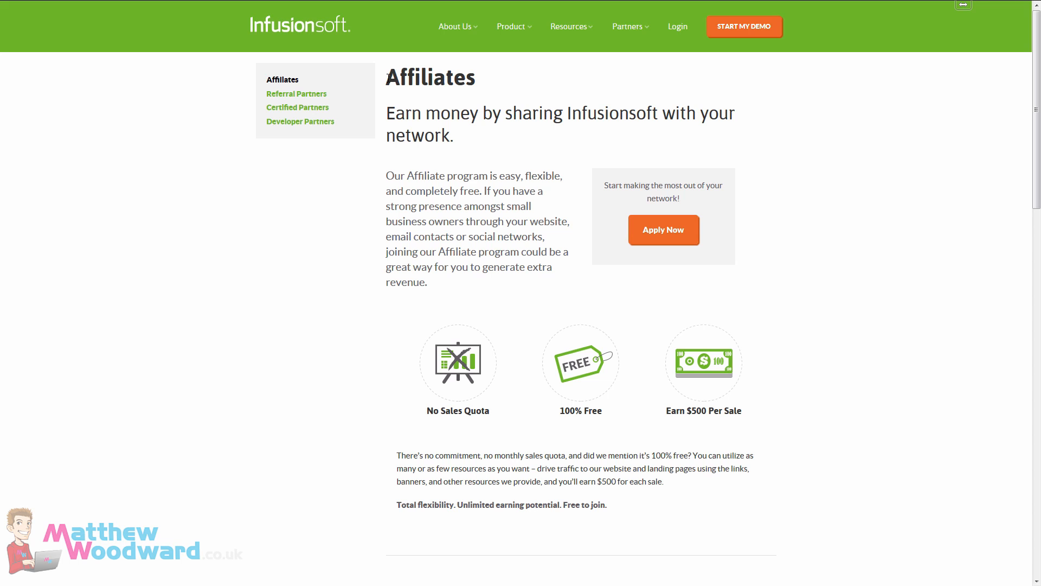
# Step: Scroll through the Infusionsoft Affiliates page describing the $500-per-sale program
pyautogui.scroll(-3)
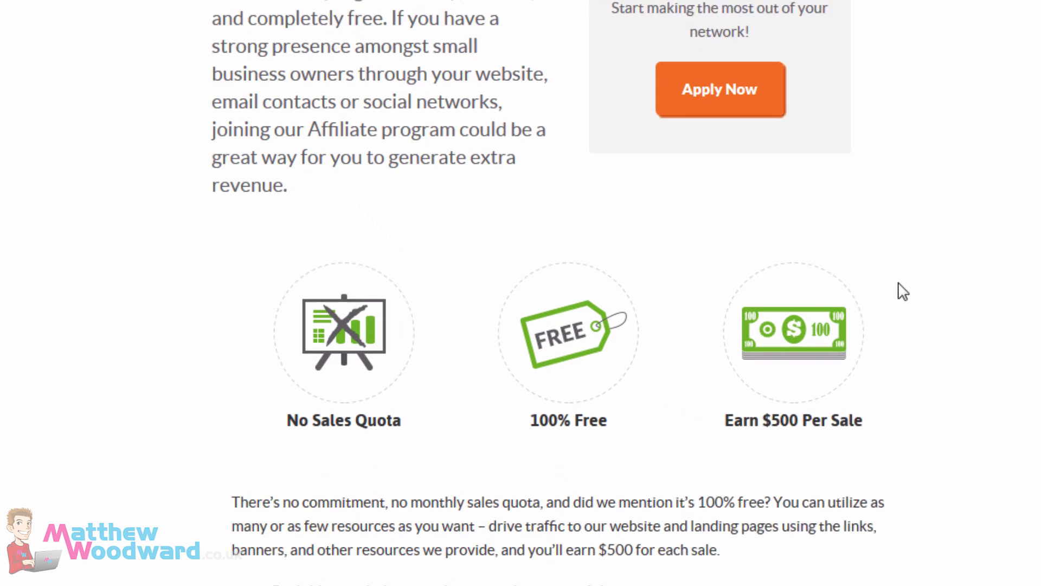
pyautogui.scroll(-3)
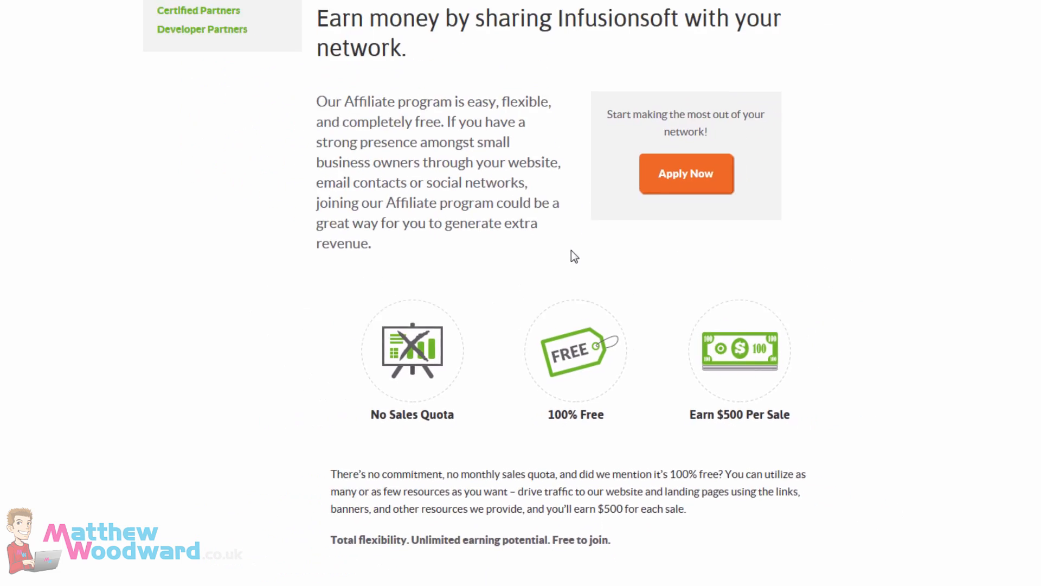
pyautogui.scroll(3)
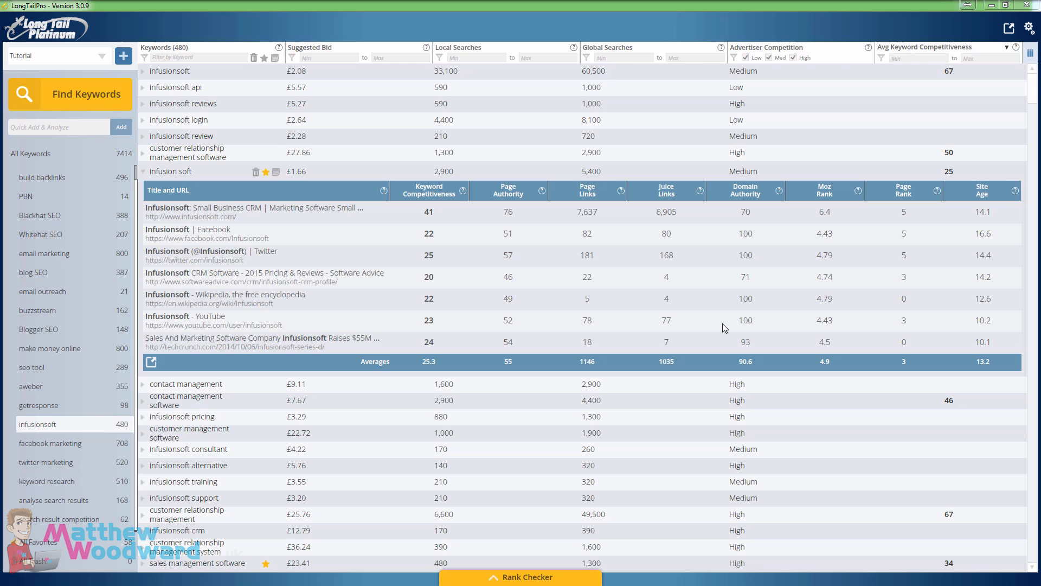
pyautogui.moveTo(395, 210)
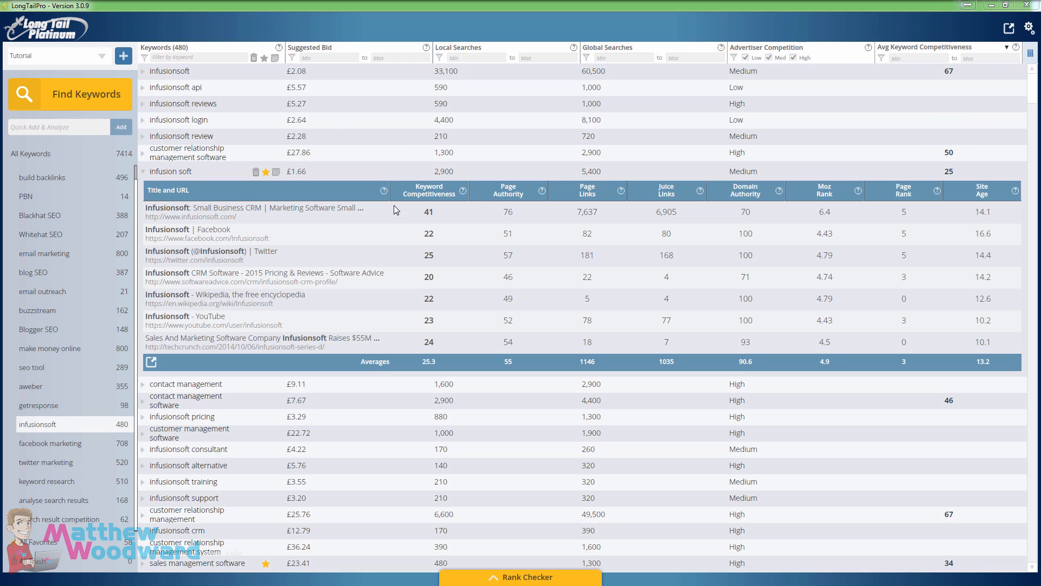
pyautogui.moveTo(714, 179)
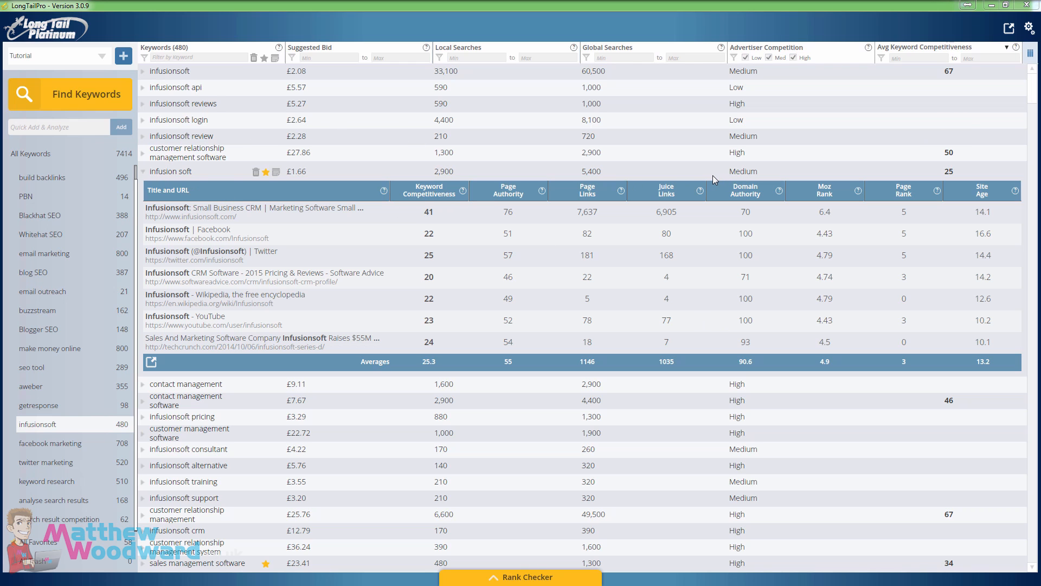
pyautogui.moveTo(393, 354)
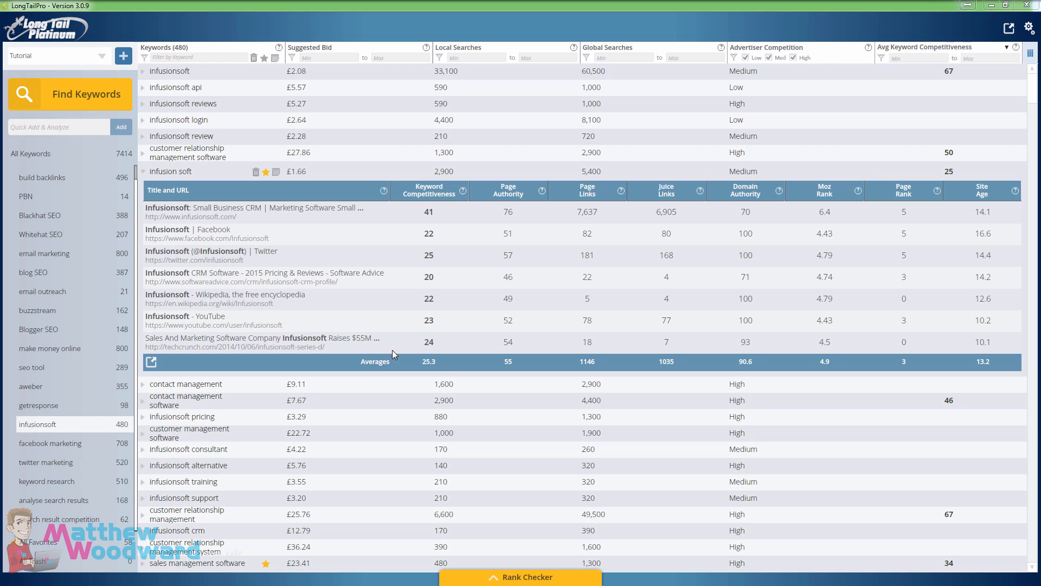
pyautogui.moveTo(581, 259)
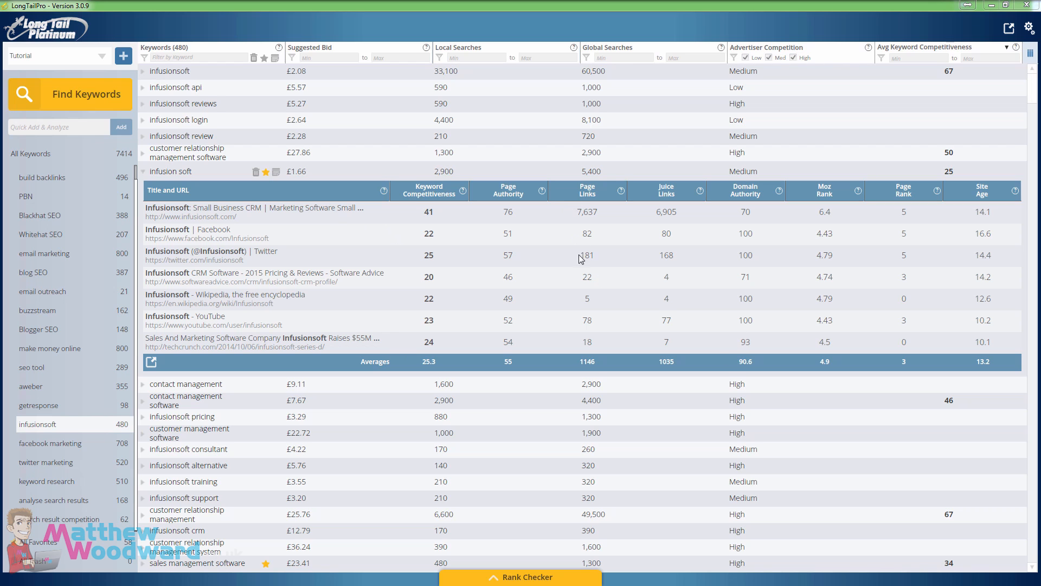
pyautogui.moveTo(619, 173)
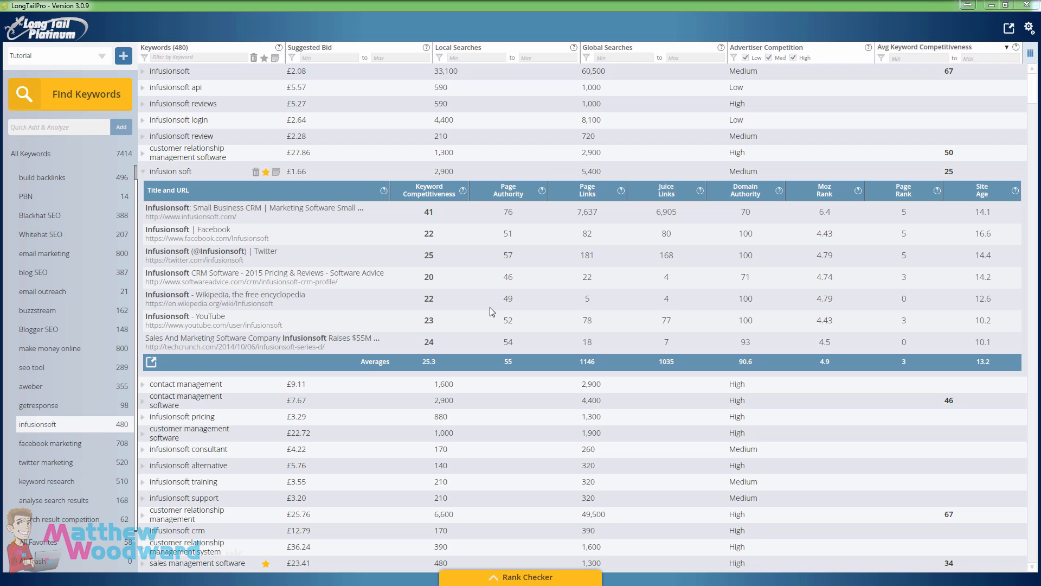
pyautogui.moveTo(488, 300)
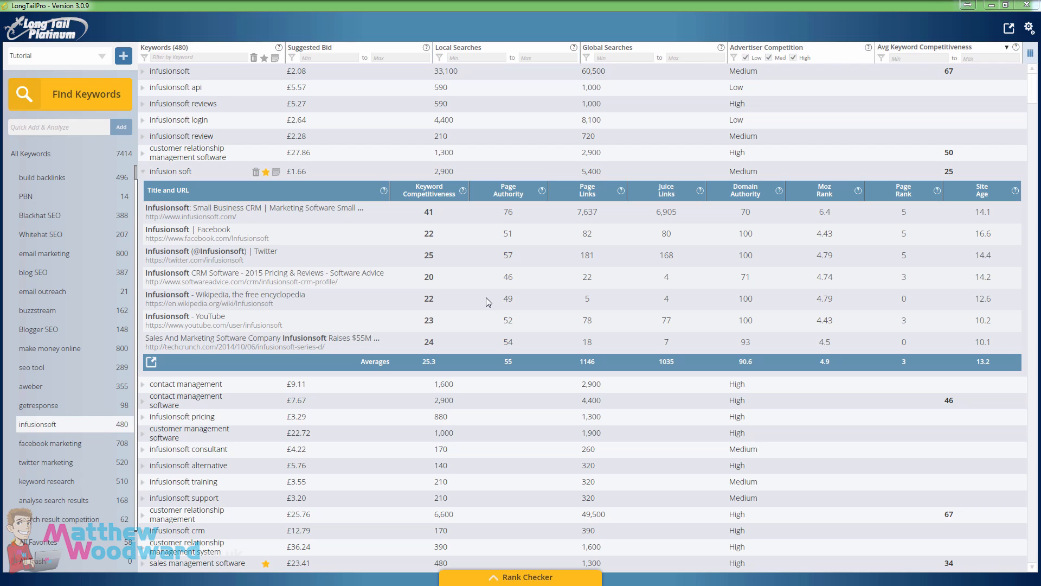
pyautogui.moveTo(485, 295)
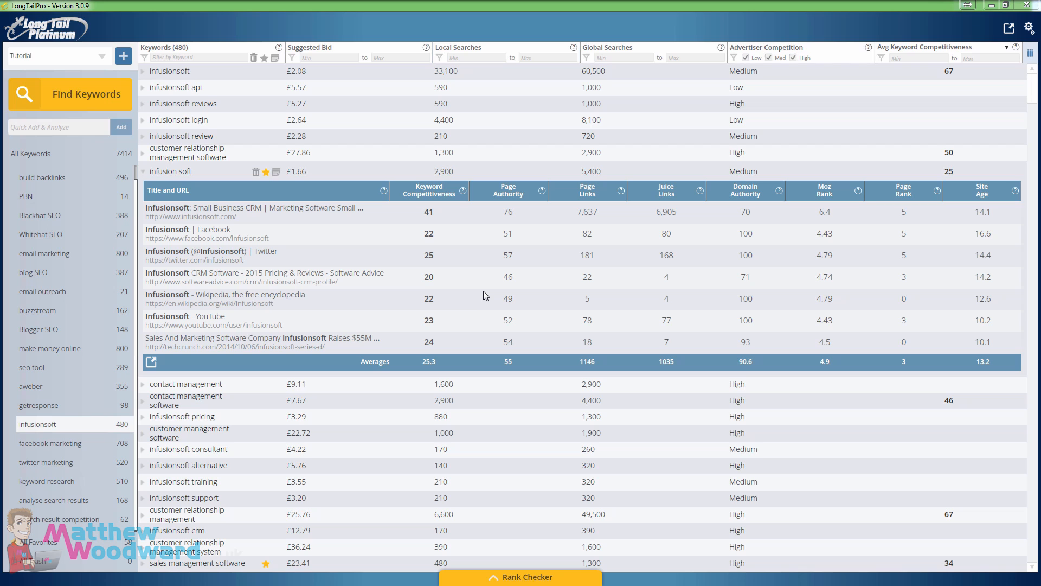
pyautogui.moveTo(445, 292)
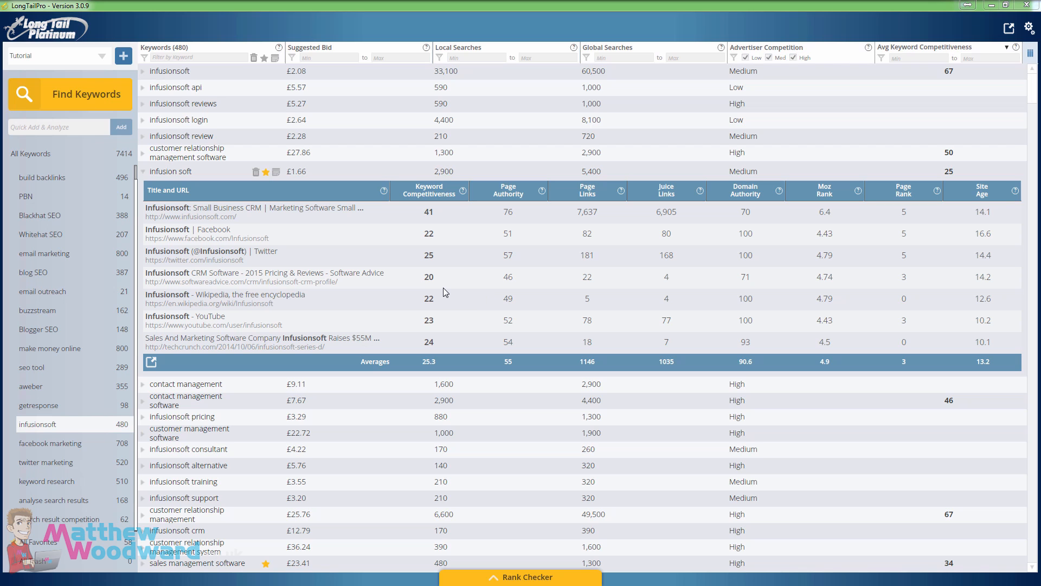
pyautogui.moveTo(351, 189)
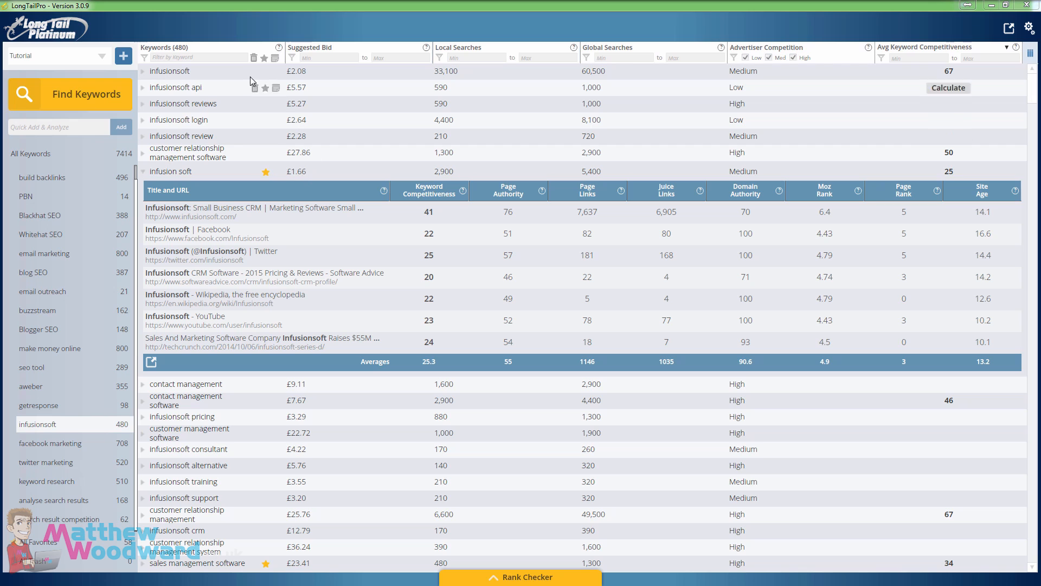
pyautogui.moveTo(274, 331)
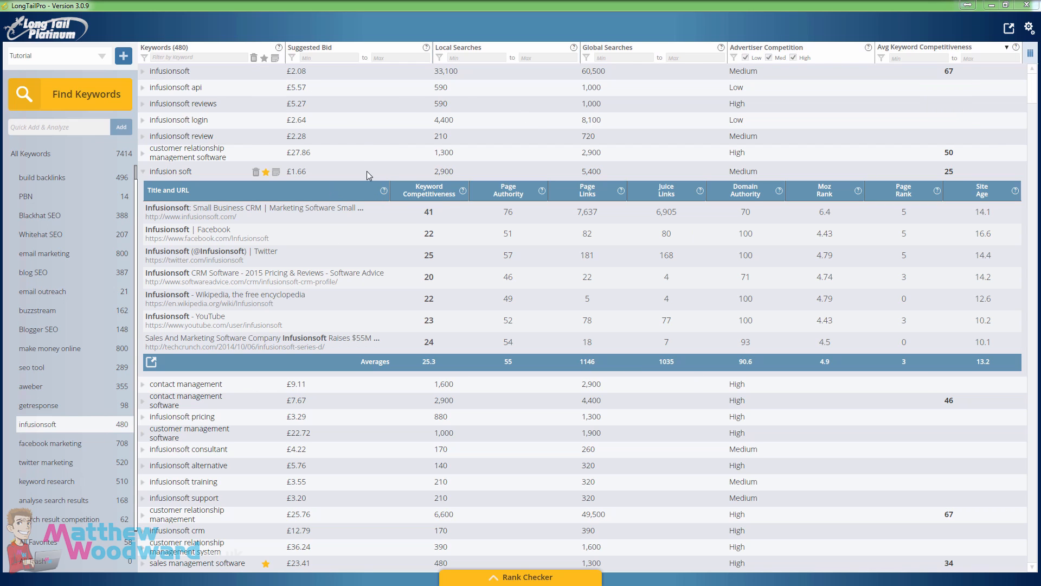
pyautogui.moveTo(209, 172)
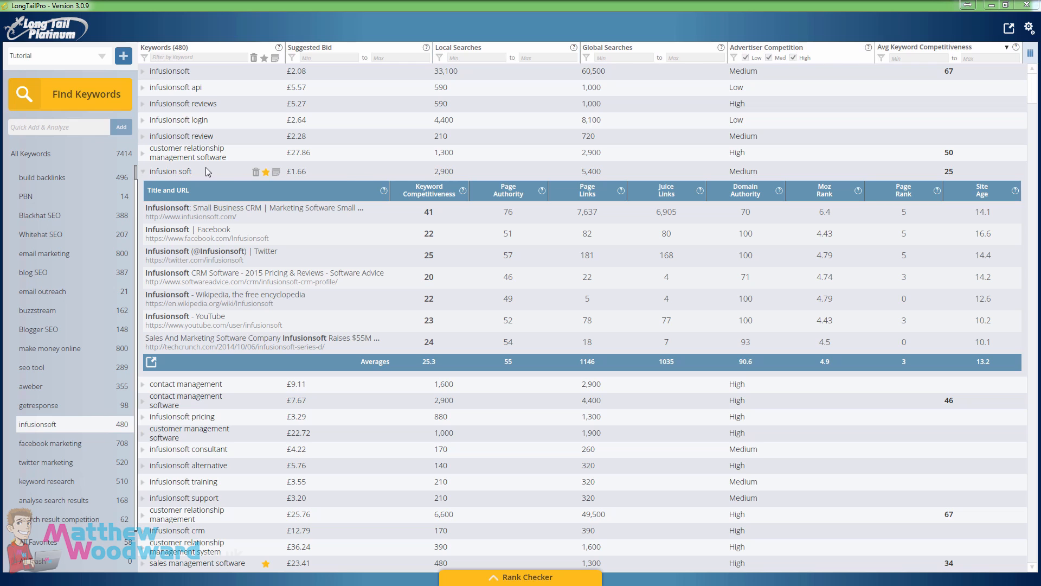
pyautogui.moveTo(225, 330)
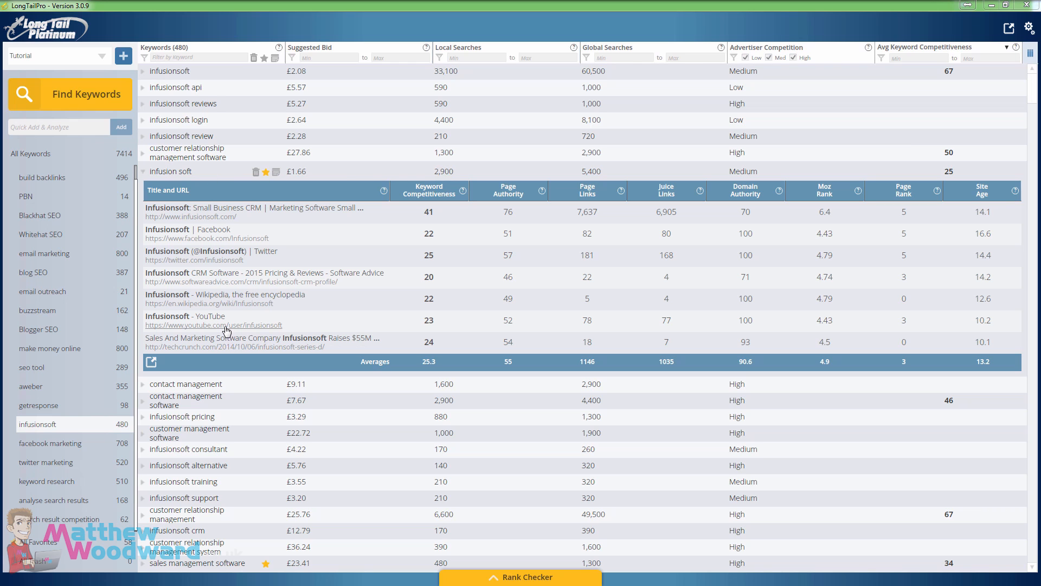
# Step: Mark the 'infusion soft' keyword as a favourite with its top results still expanded
pyautogui.click(264, 172)
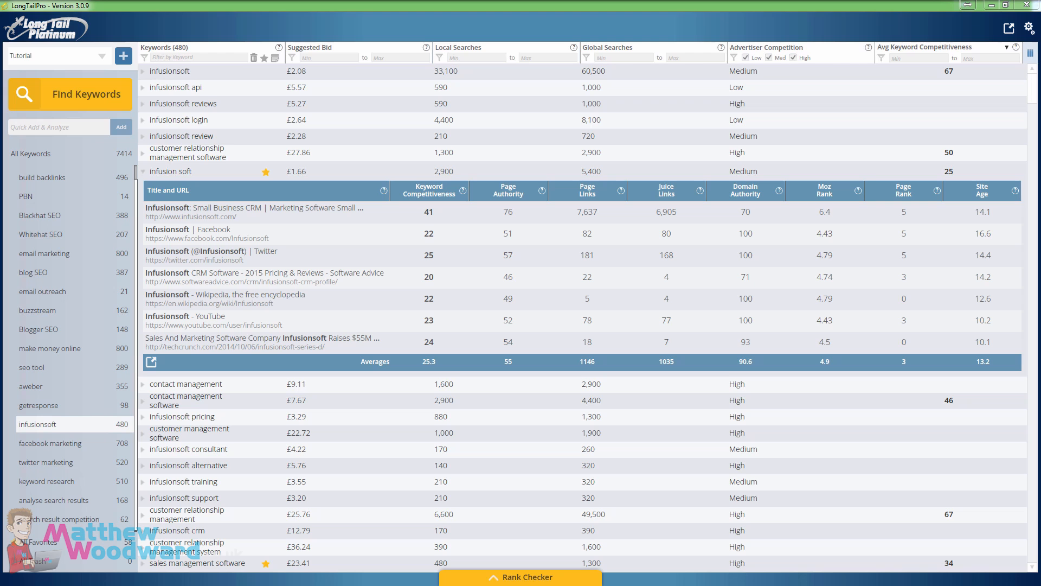